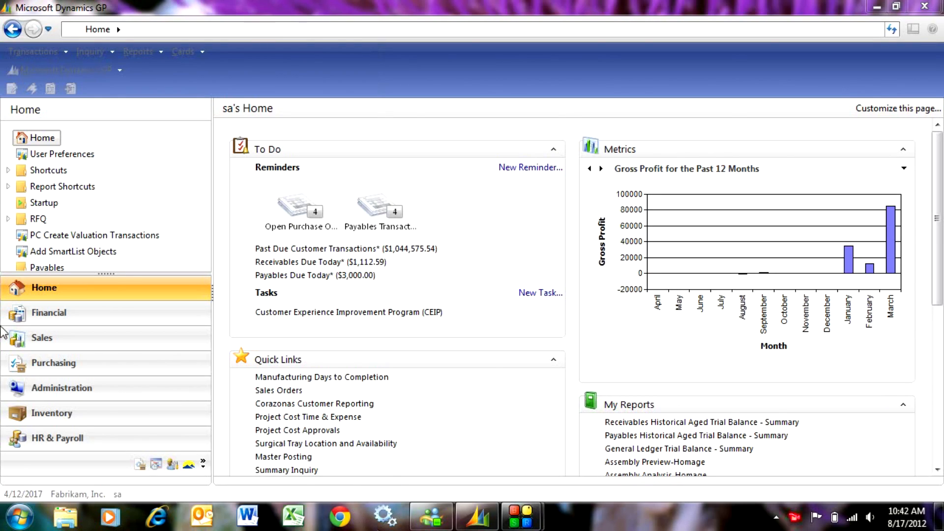
mouse_move(53, 343)
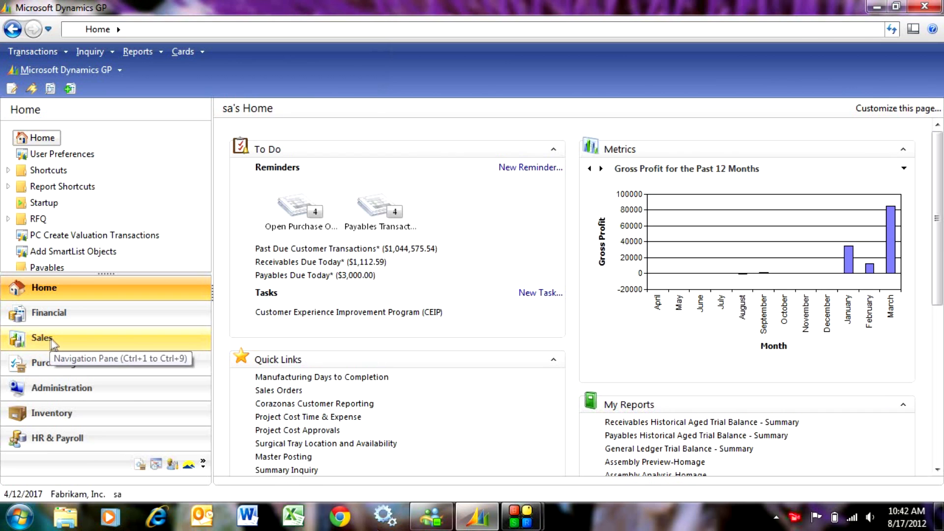
- Go to the Sales area page from the navigation pane
left_click(41, 337)
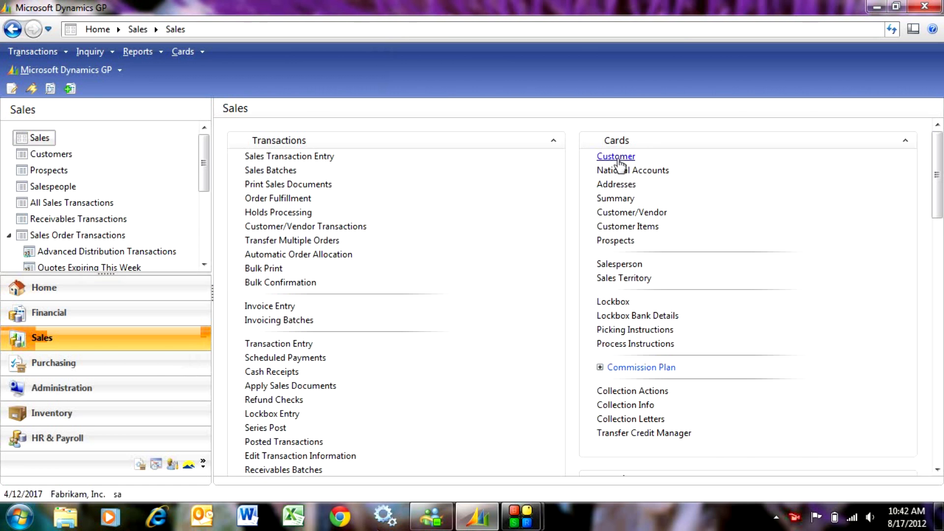
- Start a new customer in Customer Maintenance with ID AND0001 and name Andrews
left_click(615, 156)
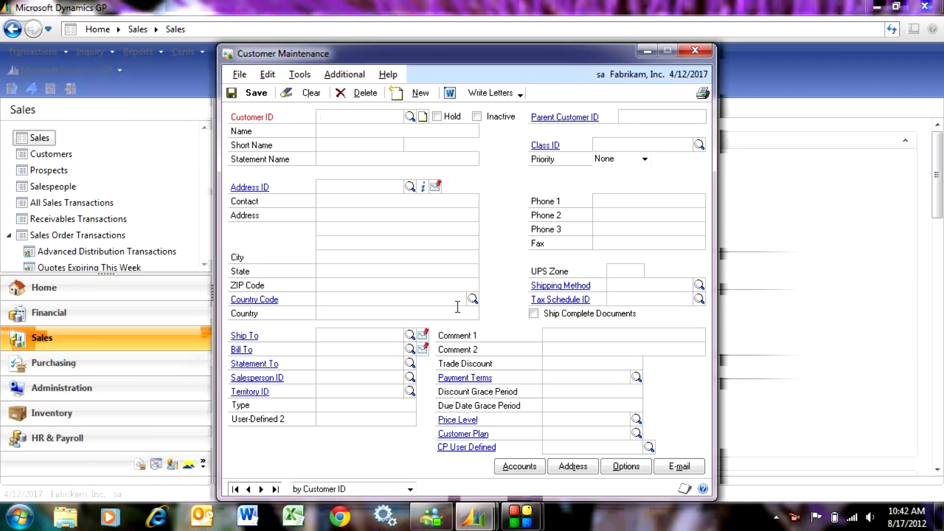
left_click(360, 117)
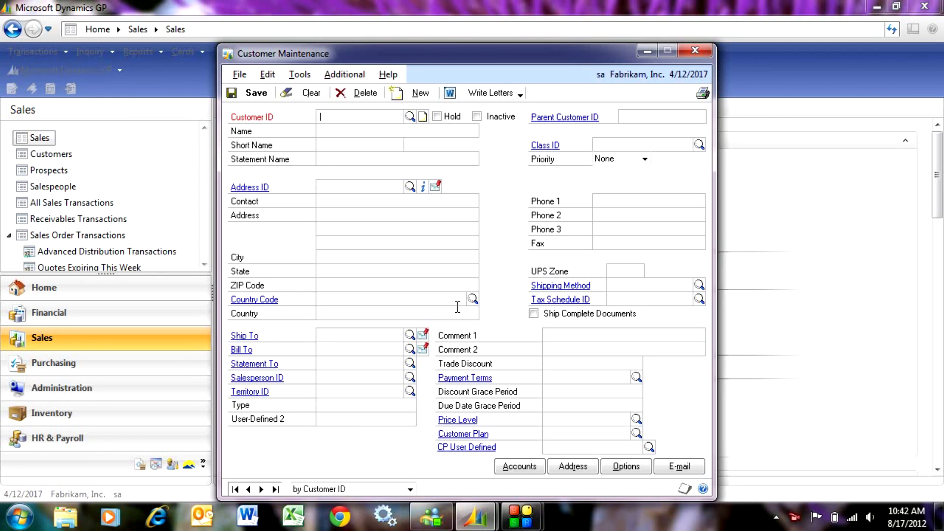
type("AND0001")
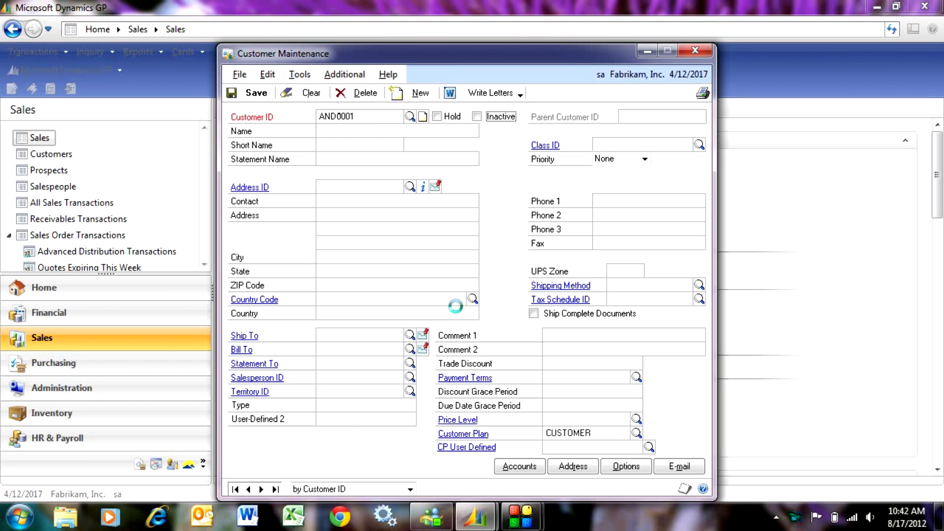
type("Andrews")
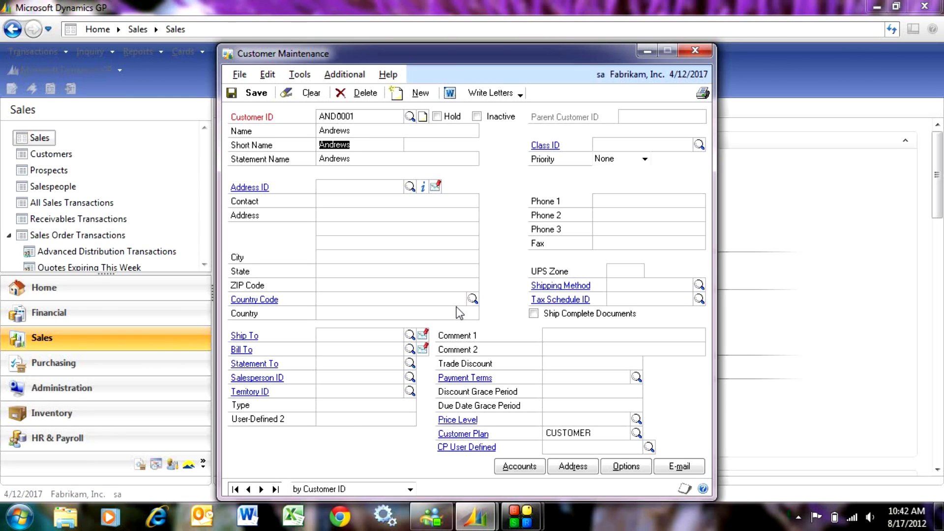
left_click(644, 145)
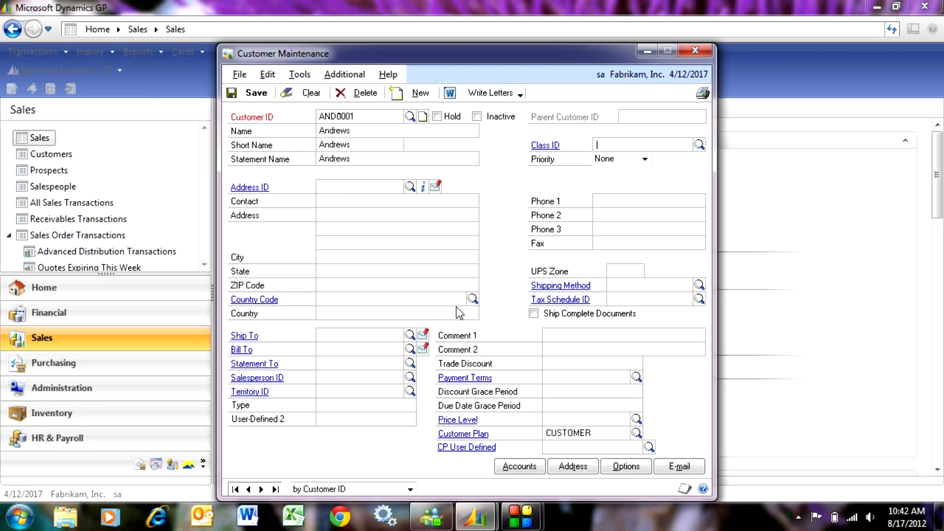
mouse_move(475, 304)
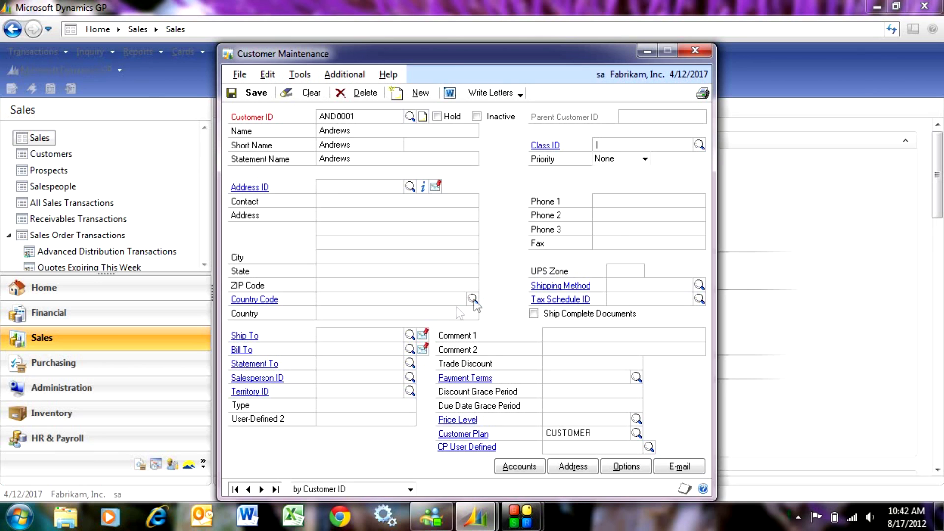
left_click(698, 144)
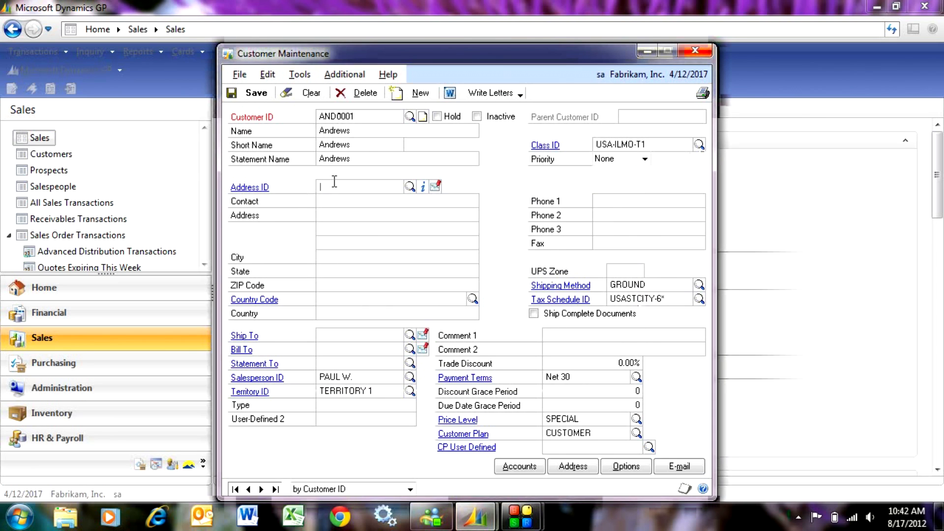
mouse_move(451, 218)
type("PRIMA")
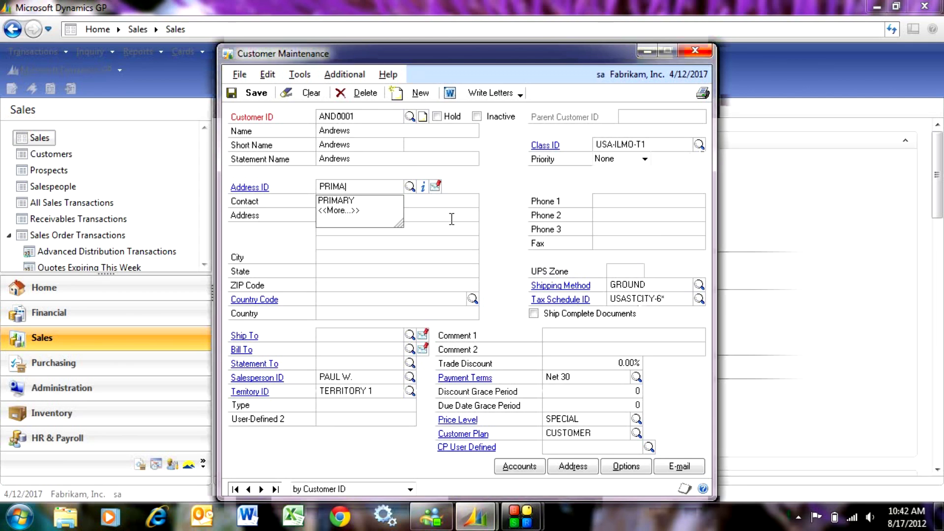
- Enter the PRIMARY address 1234 Main, San Diego, CA 91935 for Andrews
left_click(336, 200)
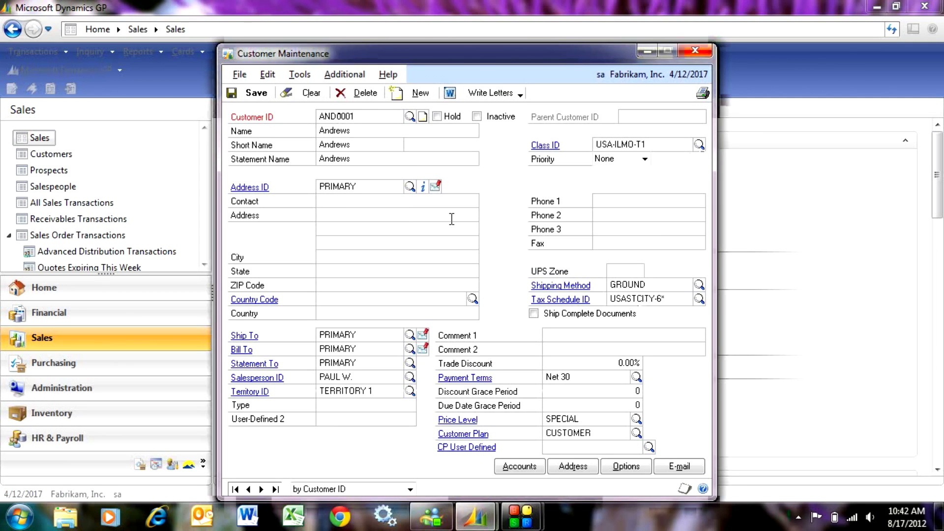
type("1234")
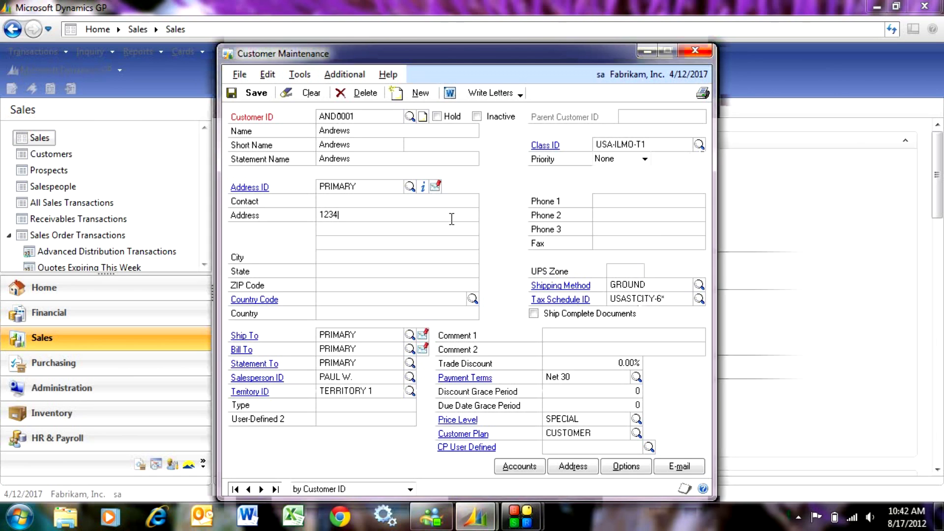
type("Main")
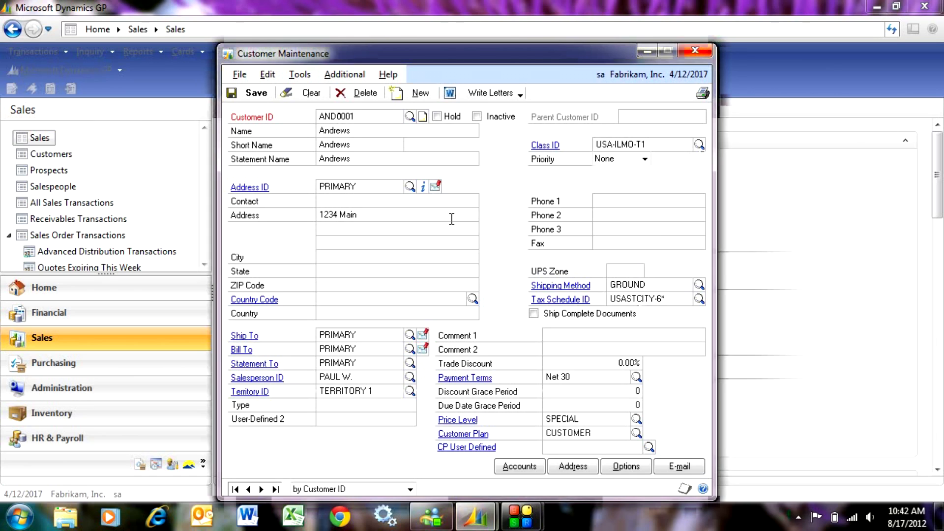
type("San D")
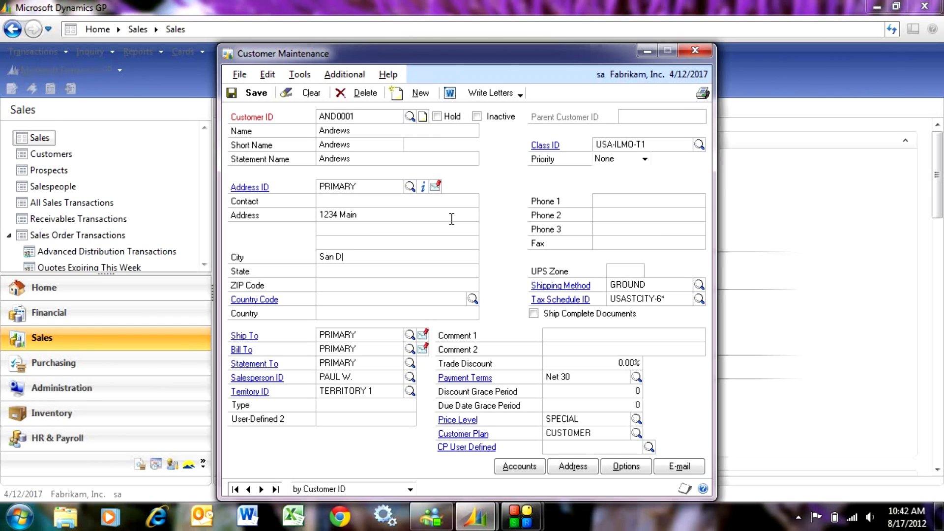
type("iego")
left_click(397, 285)
type("9")
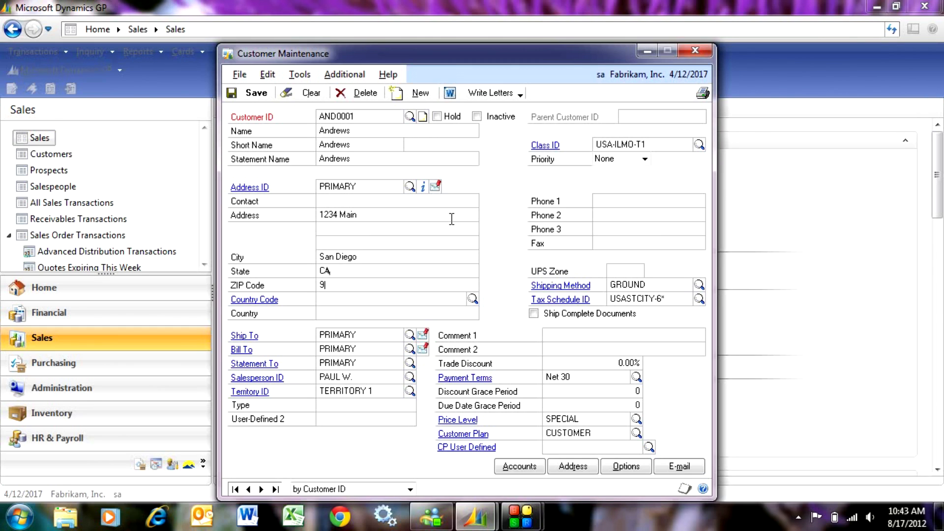
type("1935")
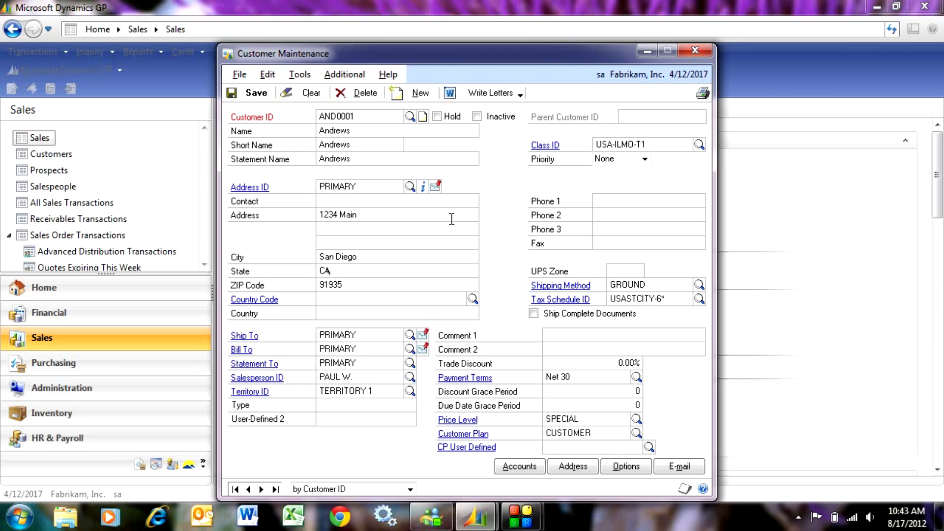
left_click(520, 466)
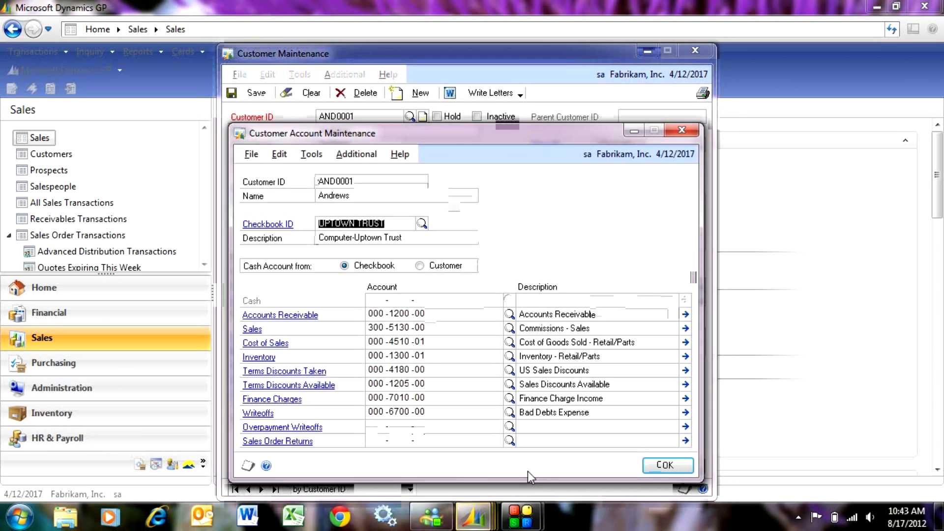
left_click(667, 465)
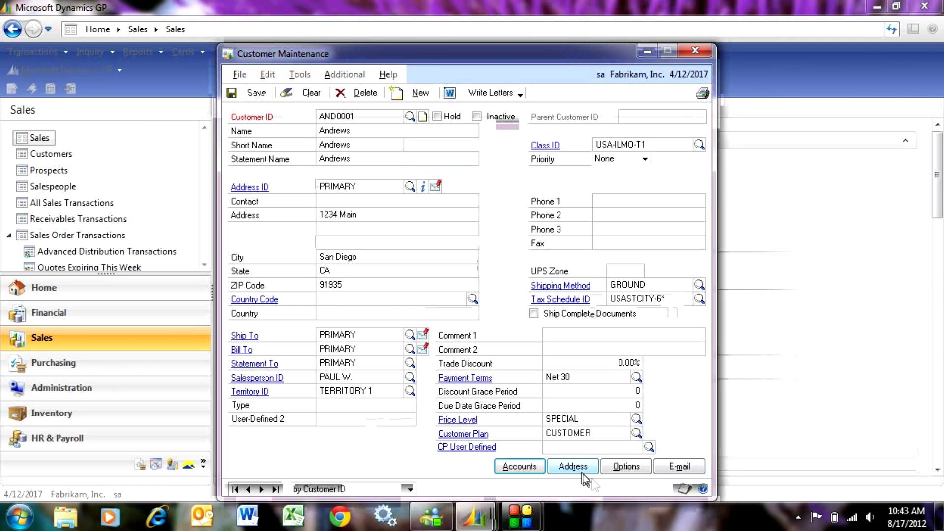
left_click(626, 466)
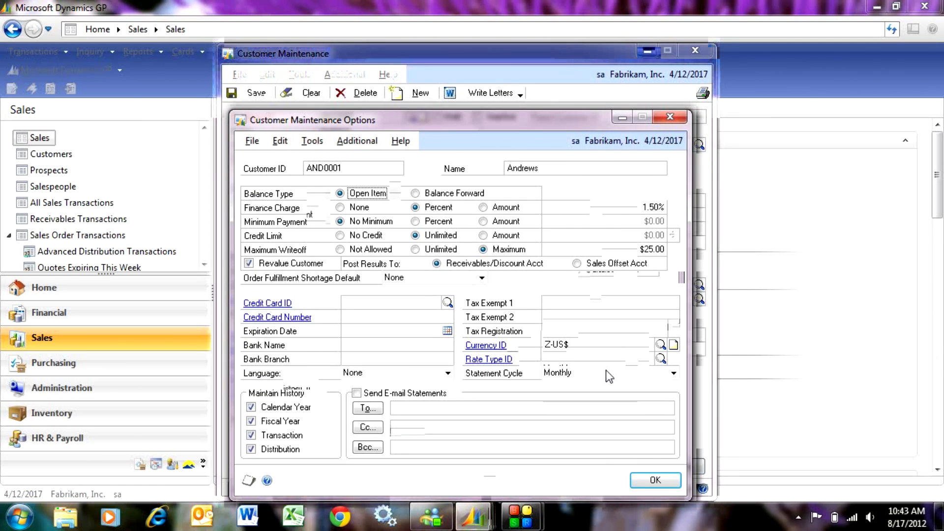
left_click(655, 480)
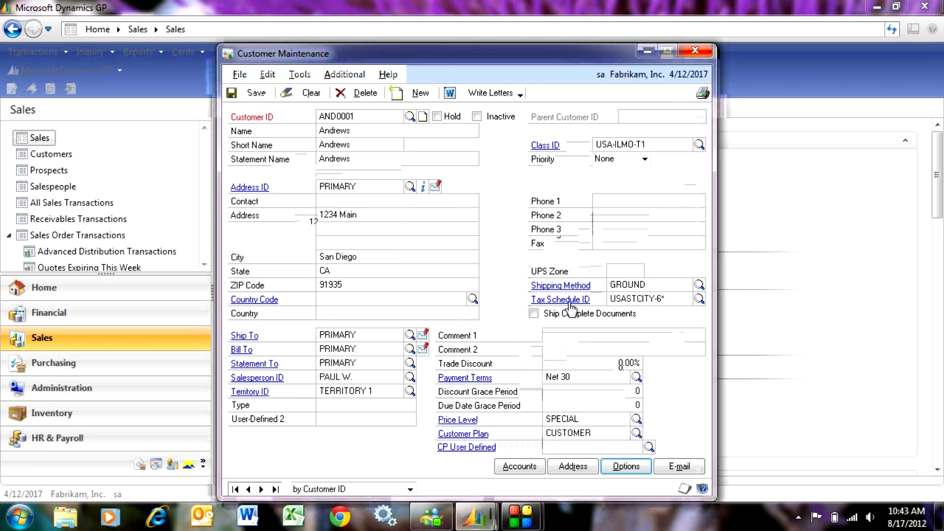
mouse_move(530, 247)
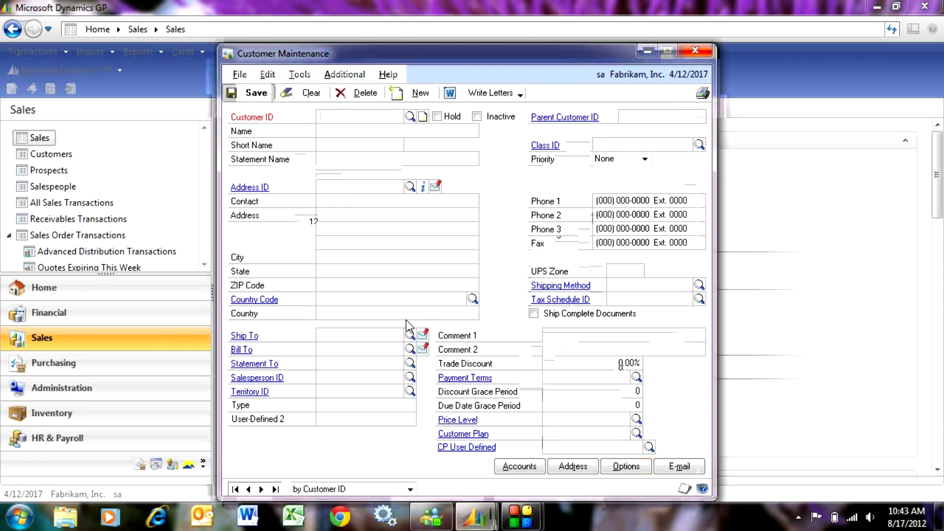
- Recall customer AND0001 after saving to confirm it was stored
type("AND")
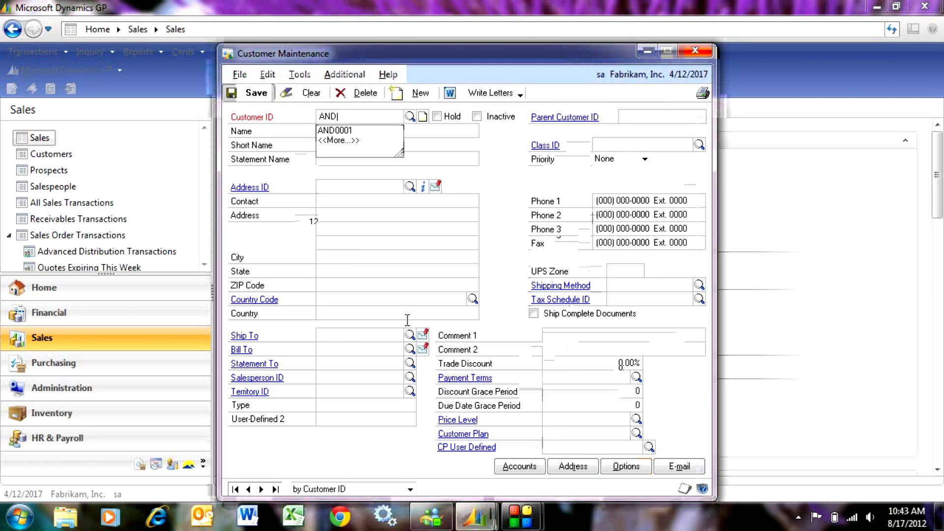
left_click(335, 129)
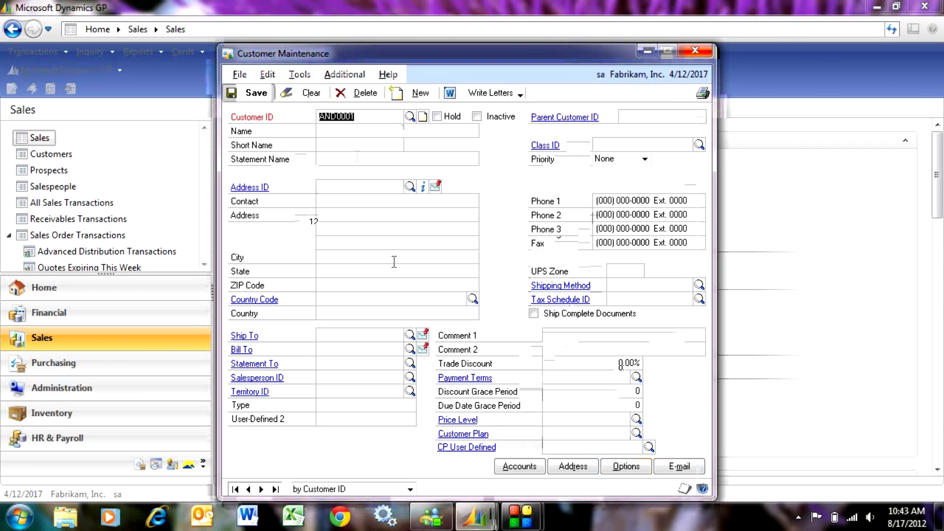